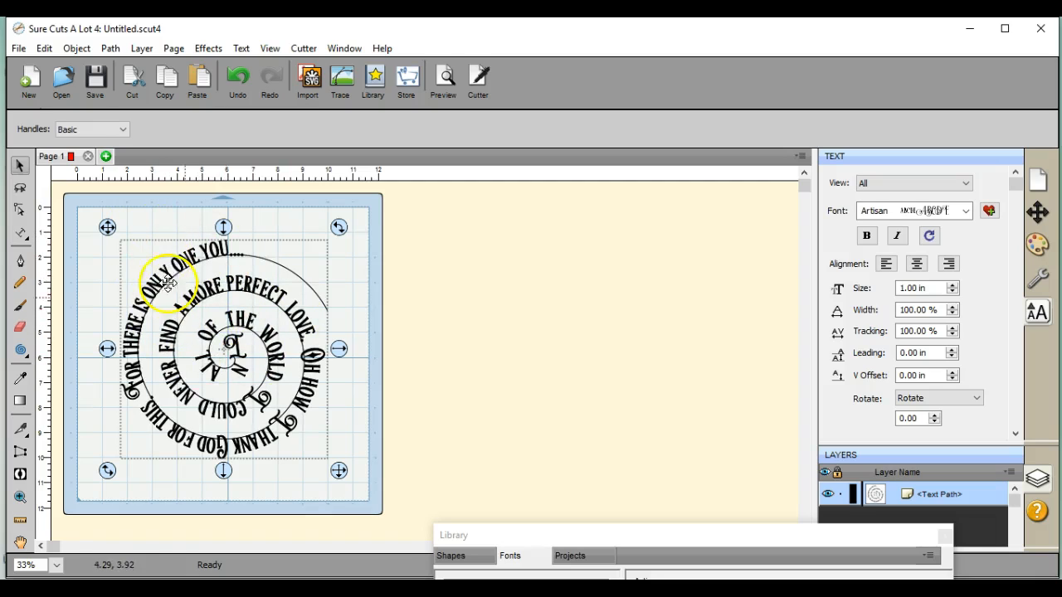
- Select and delete the old spiral text design, leaving the mat empty
{"action": "left_click_drag", "start_coordinate": [170, 282], "coordinate": [224, 349]}
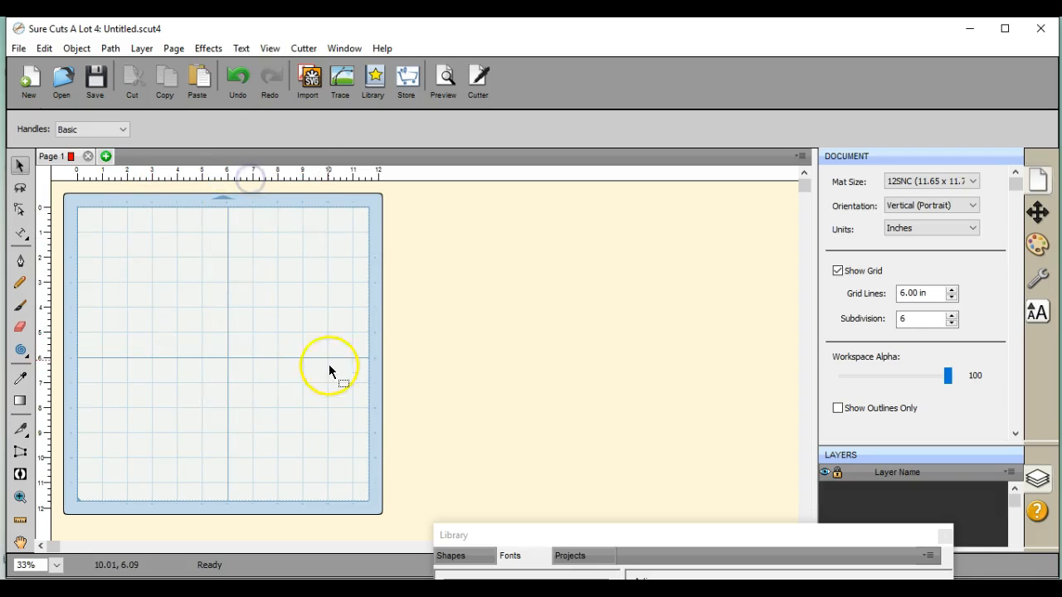
{"action": "mouse_move", "coordinate": [280, 325]}
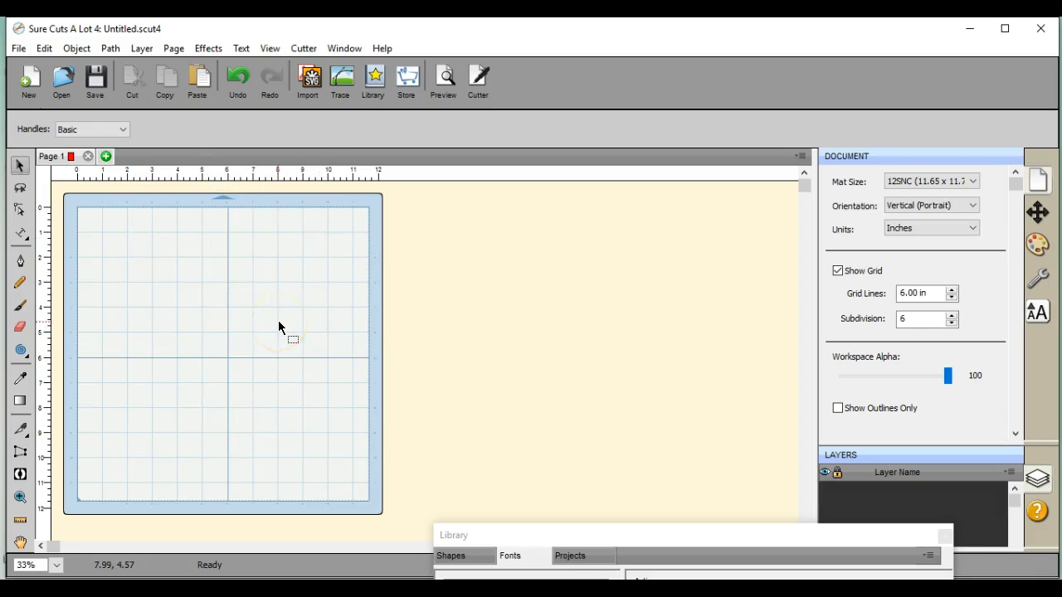
- Open the shape tool flyout under the Rectangle tool in the left toolbar
{"action": "left_click", "coordinate": [20, 350]}
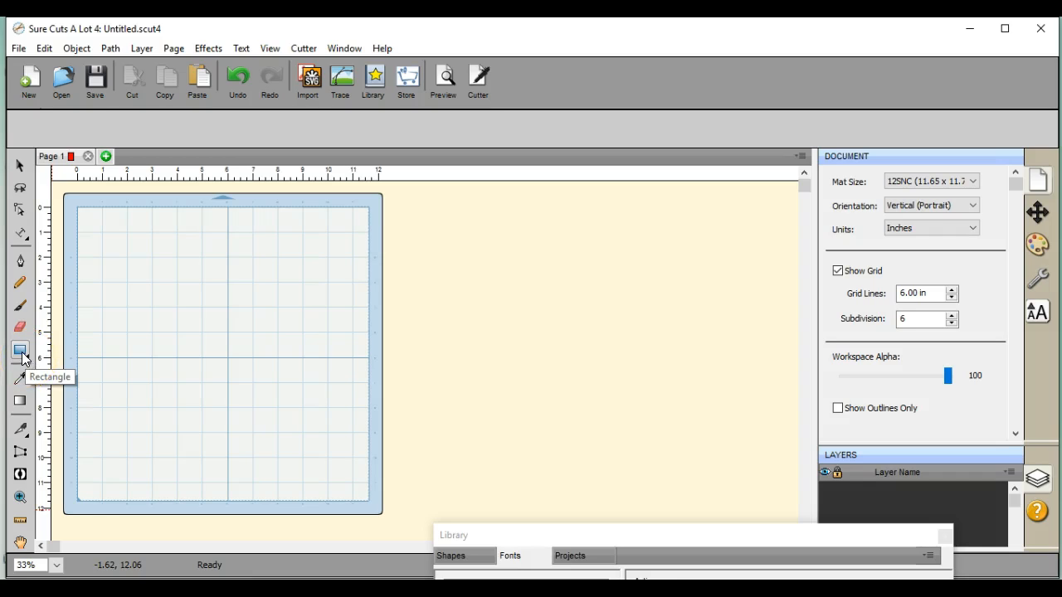
{"action": "left_click", "coordinate": [20, 351]}
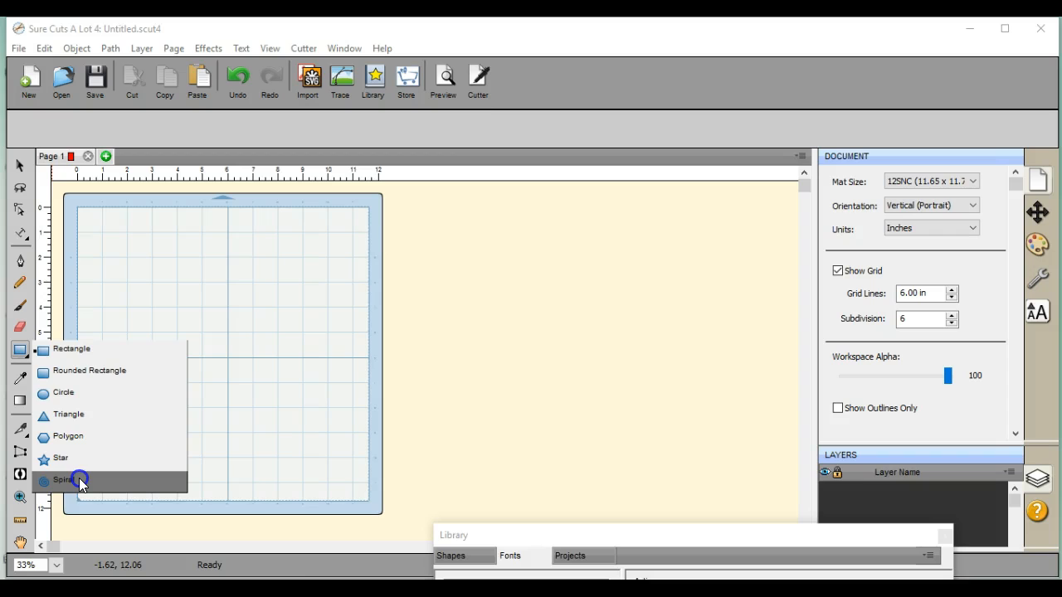
- Draw a large spiral, rotate it 90°, and center it horizontally and vertically on the page
{"action": "left_click", "coordinate": [64, 479]}
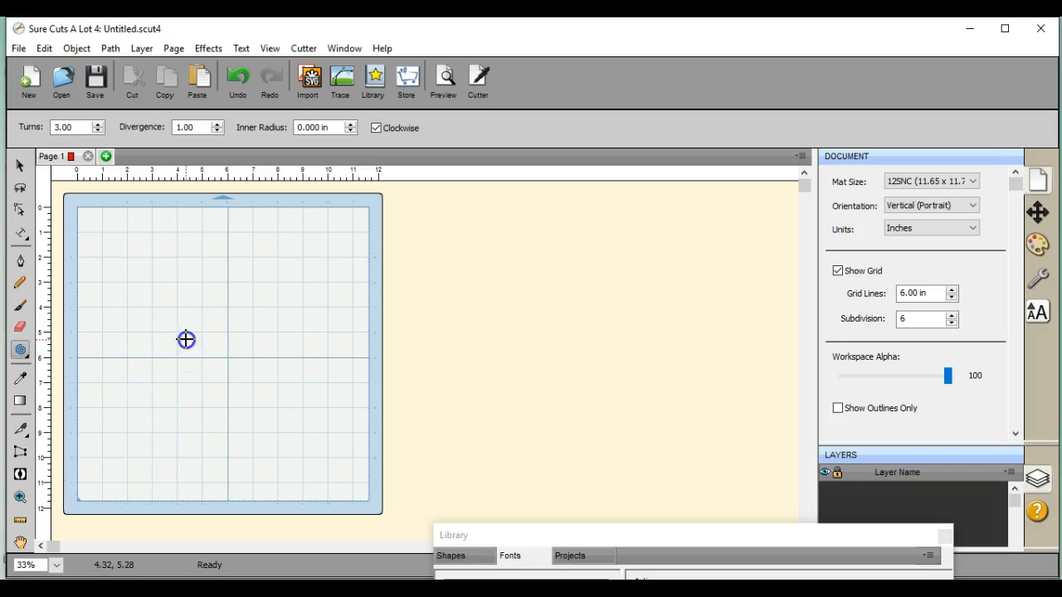
{"action": "left_click_drag", "start_coordinate": [186, 339], "coordinate": [272, 416]}
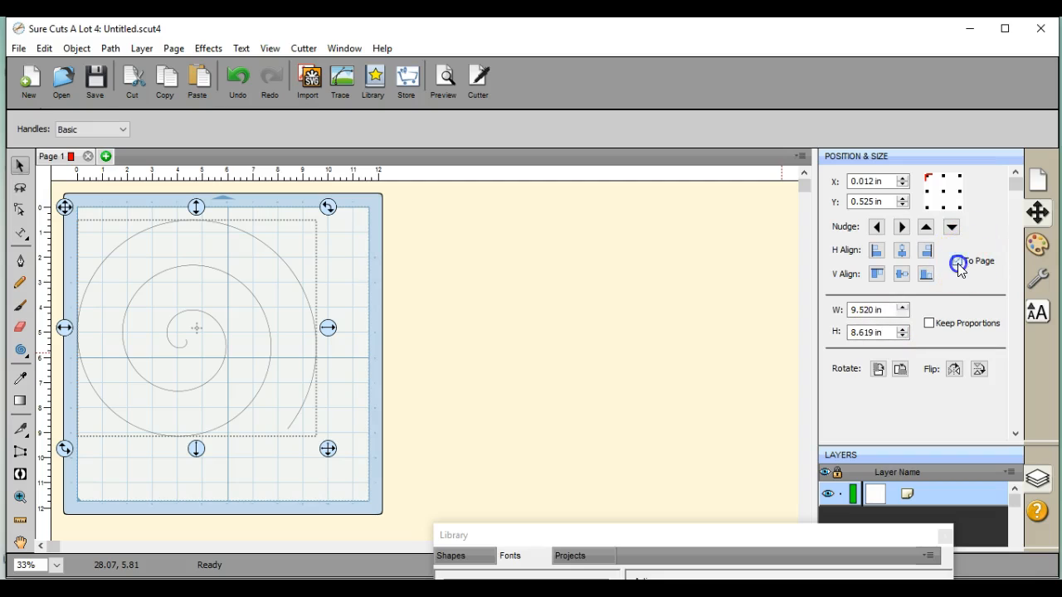
{"action": "left_click", "coordinate": [901, 273]}
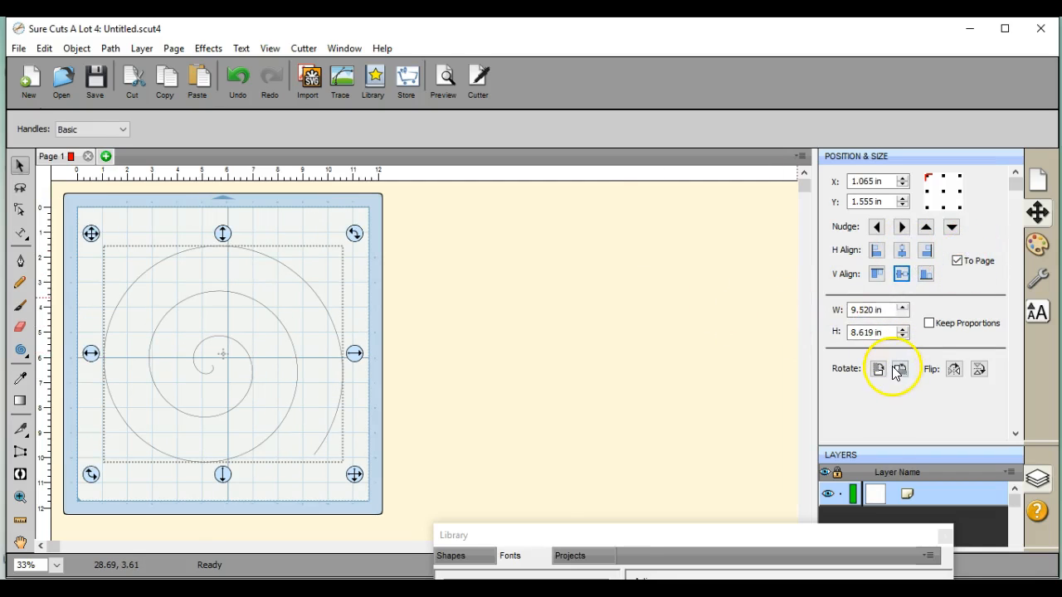
{"action": "left_click", "coordinate": [901, 369]}
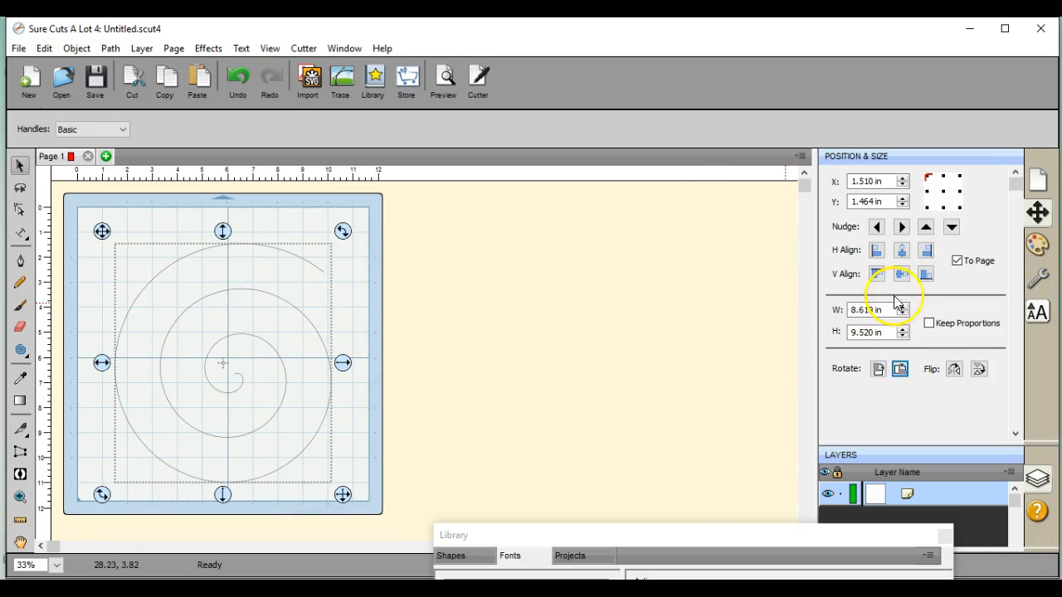
{"action": "left_click", "coordinate": [900, 274]}
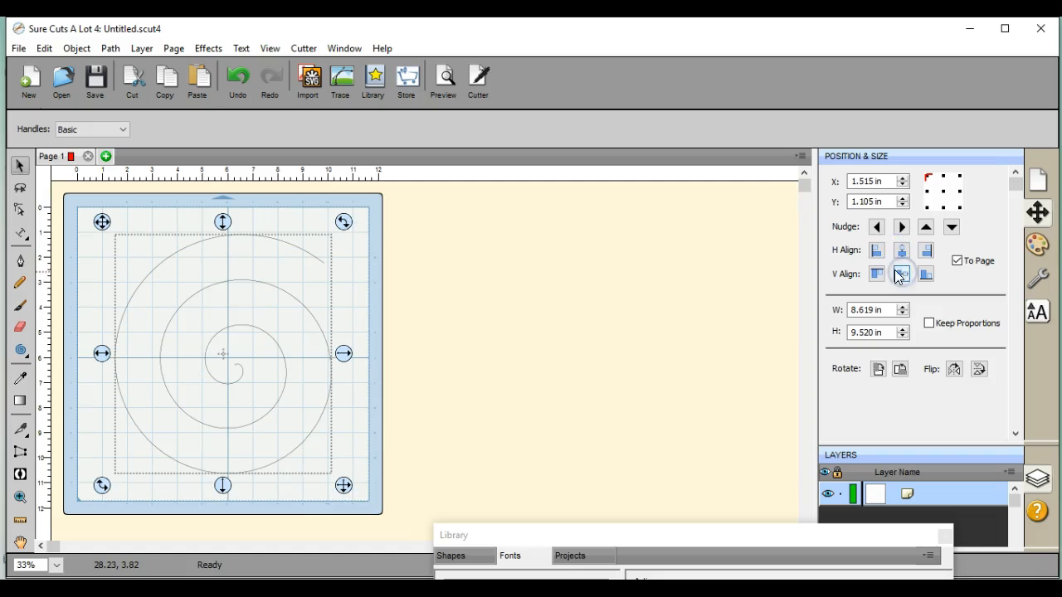
{"action": "left_click", "coordinate": [902, 274]}
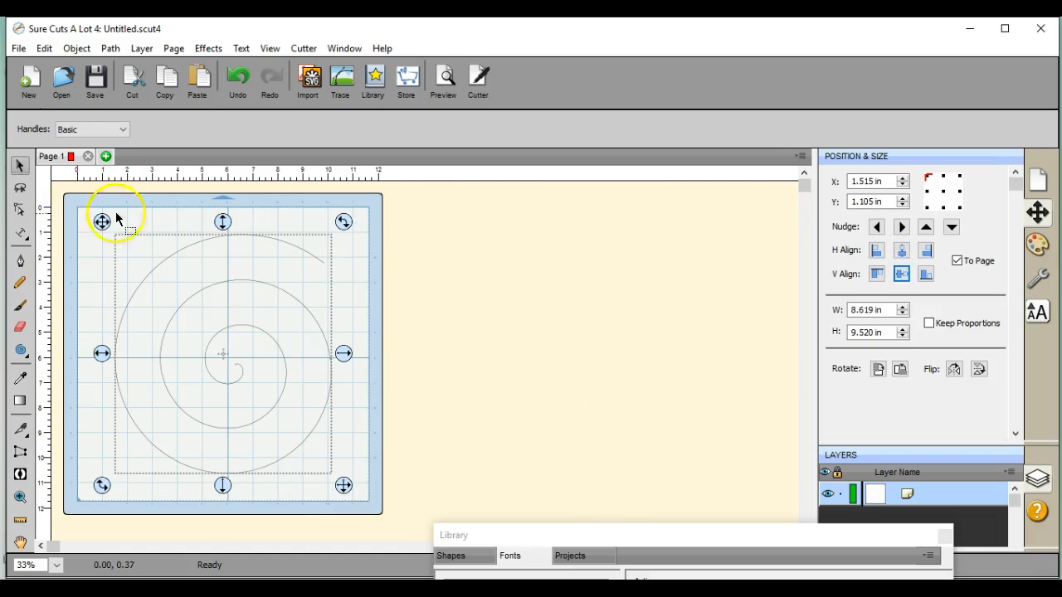
{"action": "left_click", "coordinate": [20, 238]}
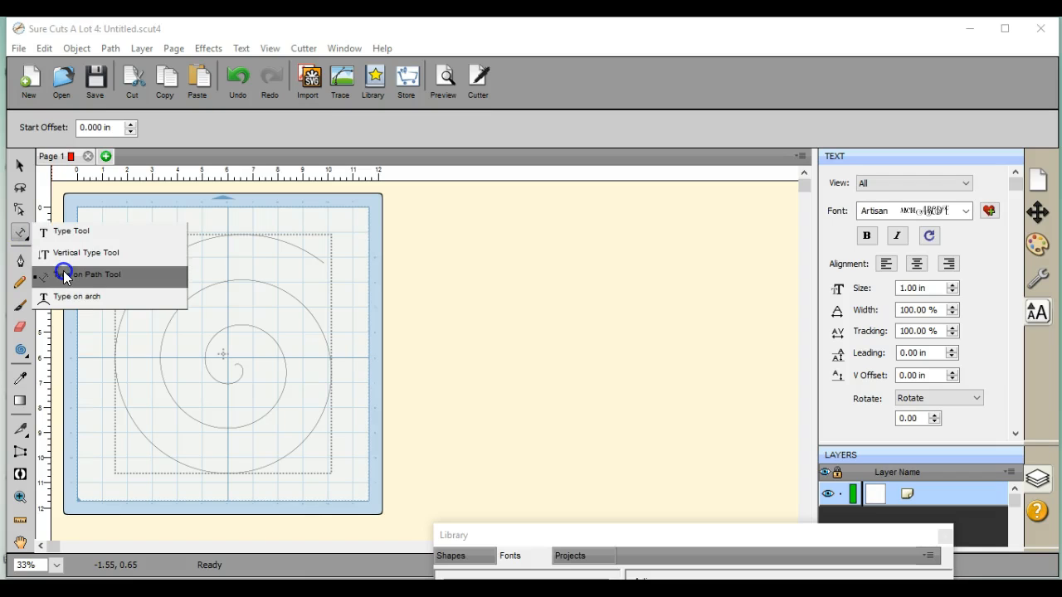
- Type 'HELLO THERE FRIEND HOW ARE YOU TODAY' along the spiral using Type on Path
{"action": "left_click", "coordinate": [93, 275]}
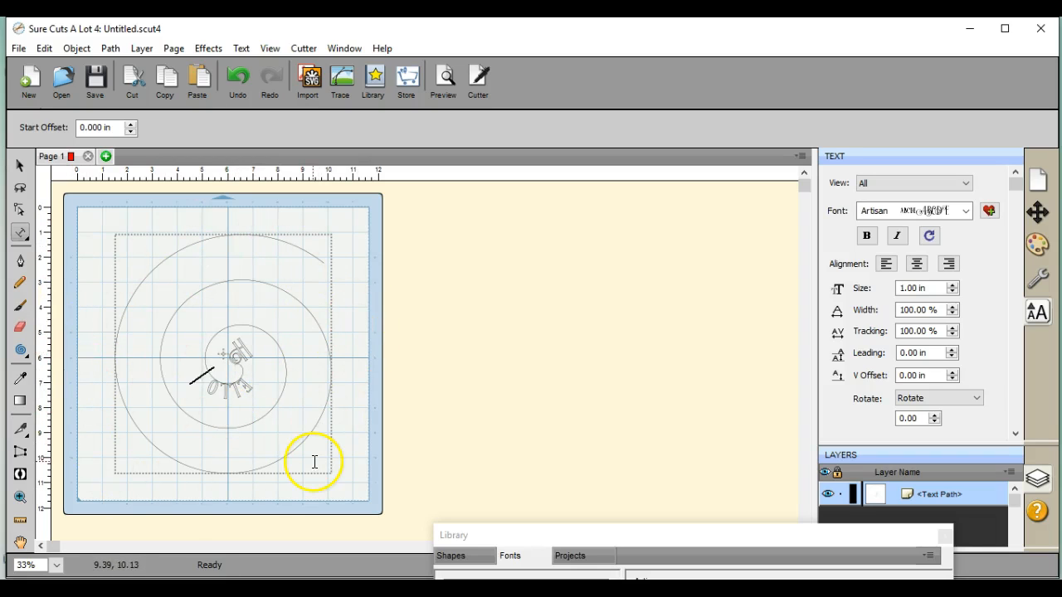
{"action": "mouse_move", "coordinate": [270, 264]}
{"action": "type", "text": " THERE FRIEND HOW ARE"}
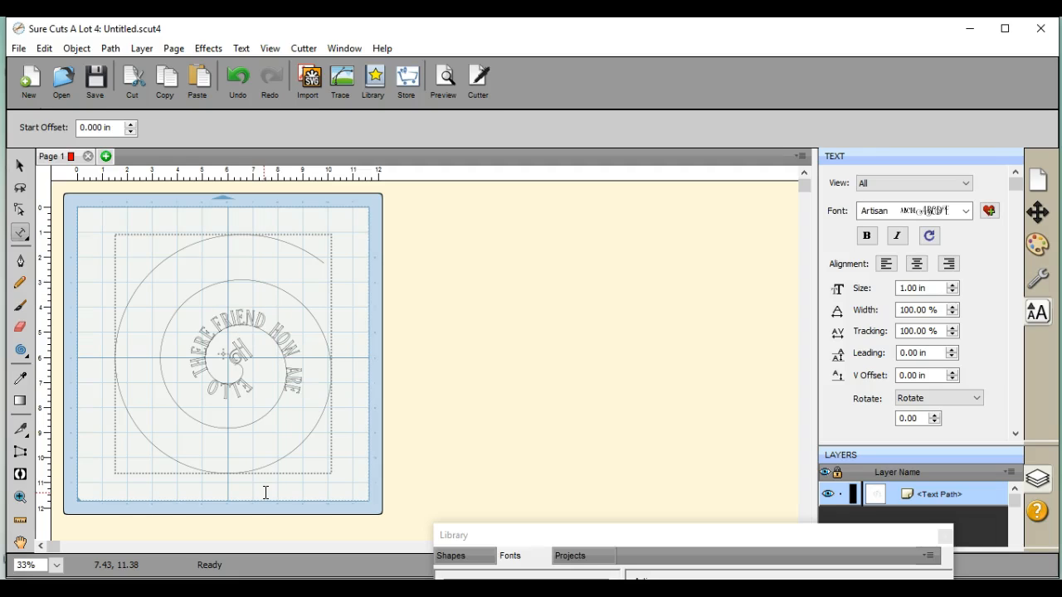
{"action": "type", "text": "YOU TODAY"}
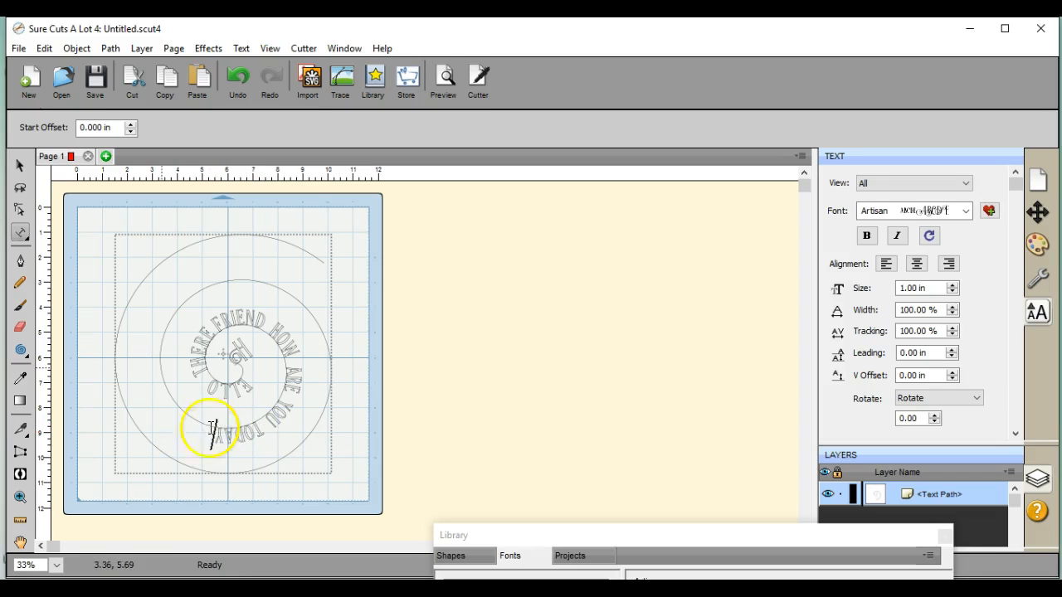
- Give the spiral text the Artisan font and a solid colour fill
{"action": "left_click", "coordinate": [21, 165]}
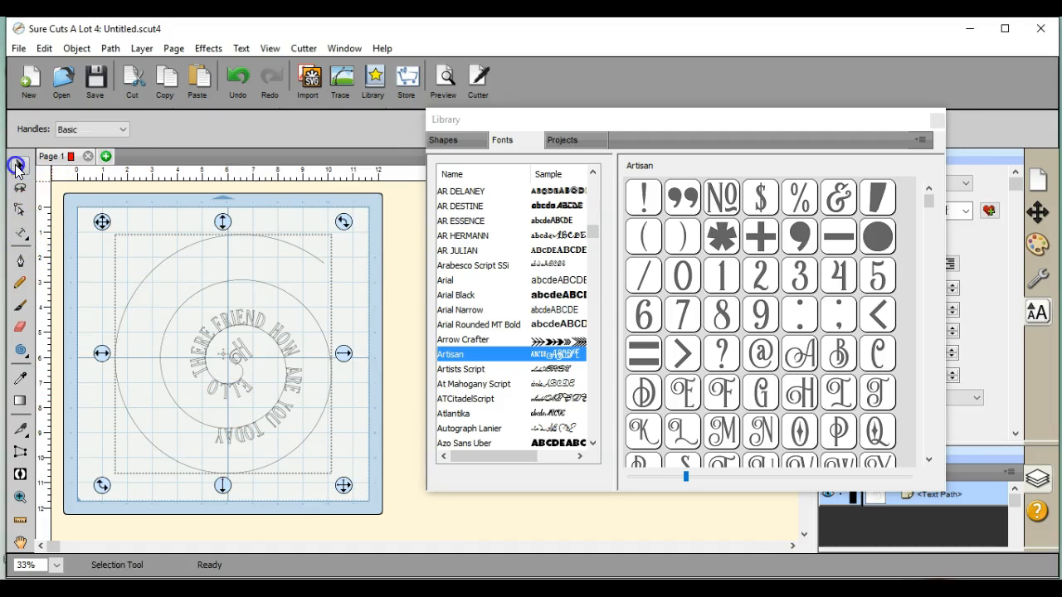
{"action": "left_click", "coordinate": [473, 413]}
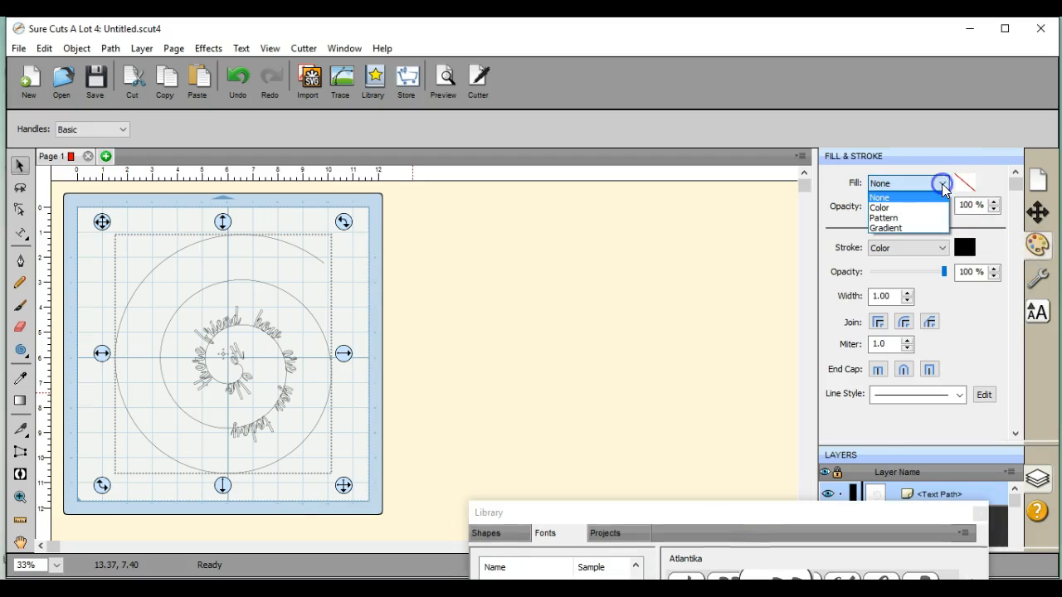
{"action": "left_click", "coordinate": [880, 207]}
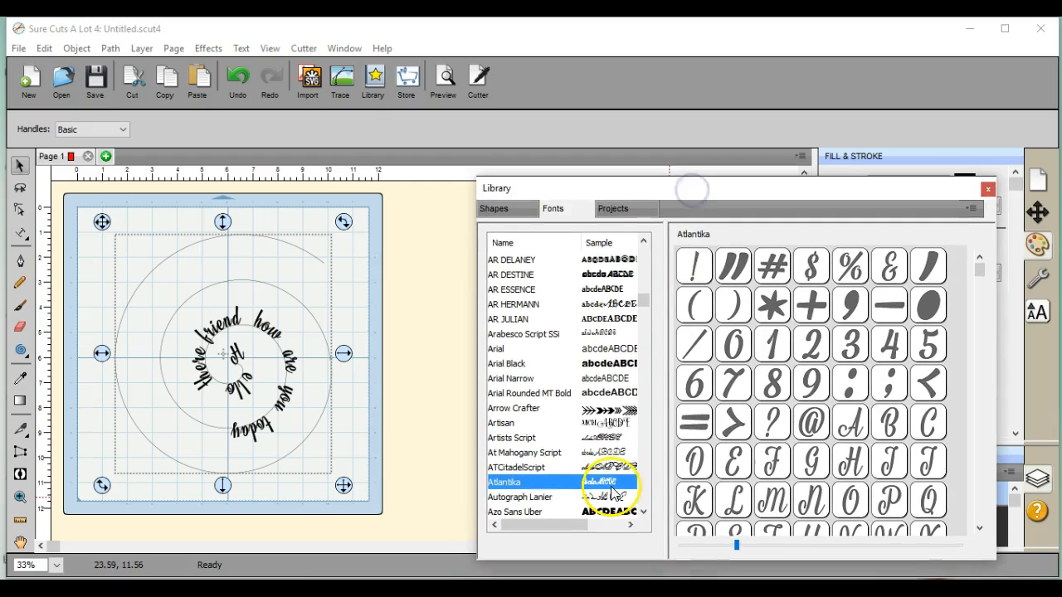
{"action": "left_click", "coordinate": [502, 424]}
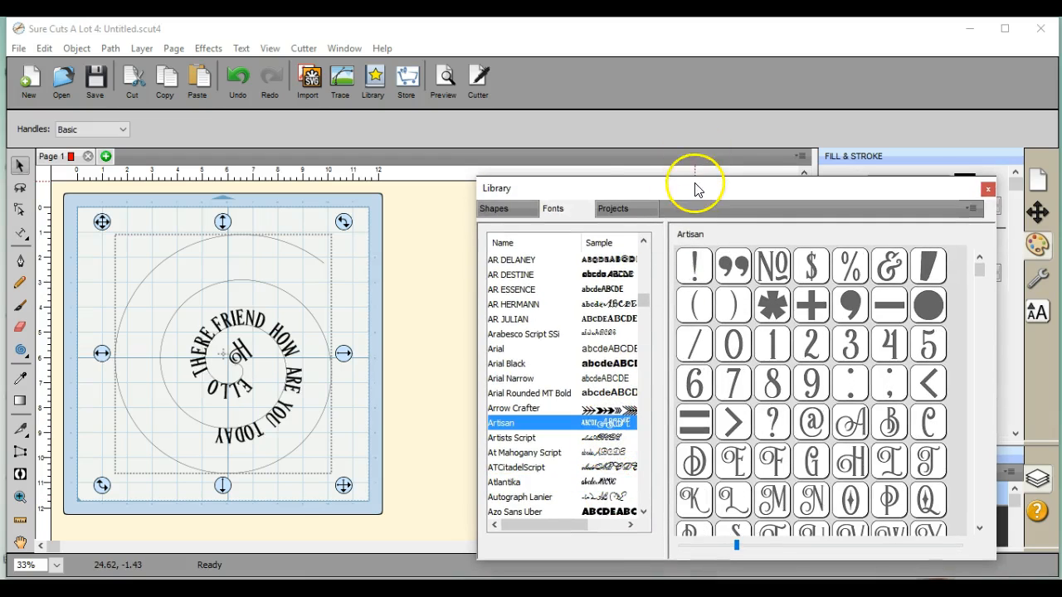
- Move the Library panel aside and slide the text farther out along the spiral
{"action": "left_click_drag", "start_coordinate": [694, 187], "coordinate": [704, 540]}
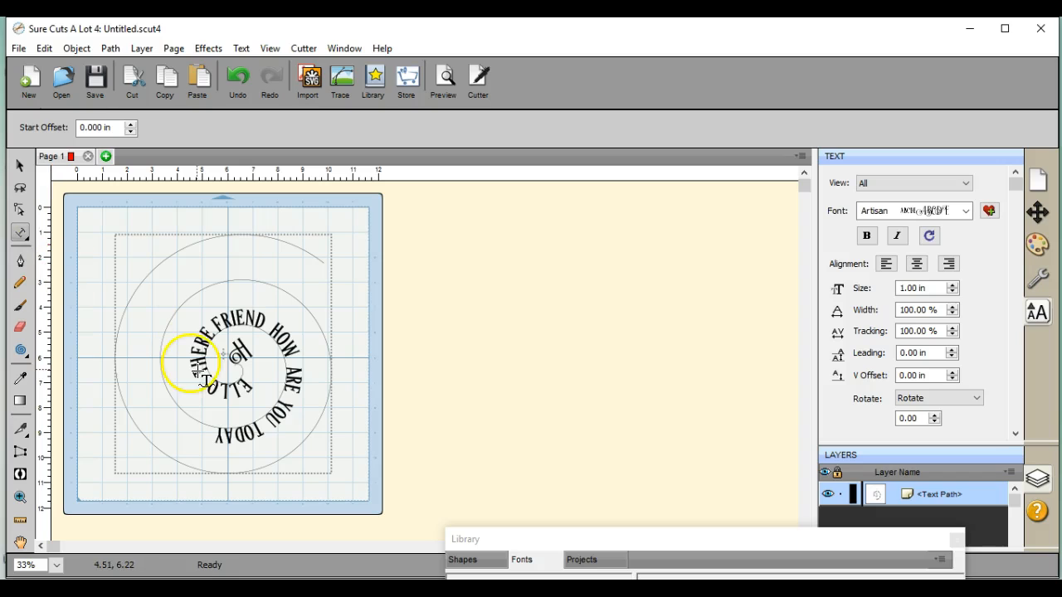
{"action": "left_click_drag", "start_coordinate": [204, 380], "coordinate": [264, 322]}
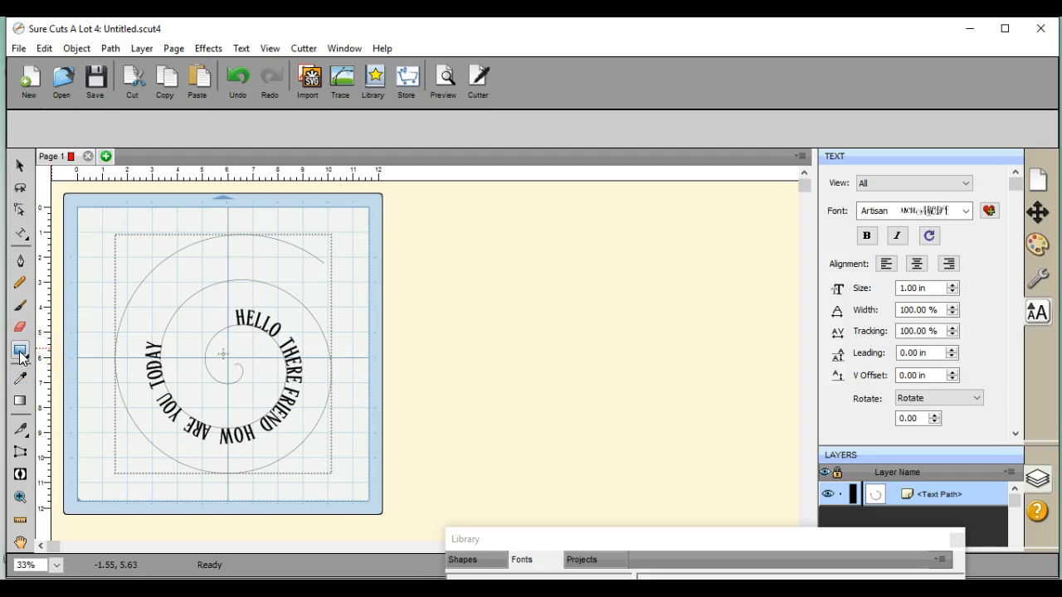
{"action": "left_click", "coordinate": [20, 351]}
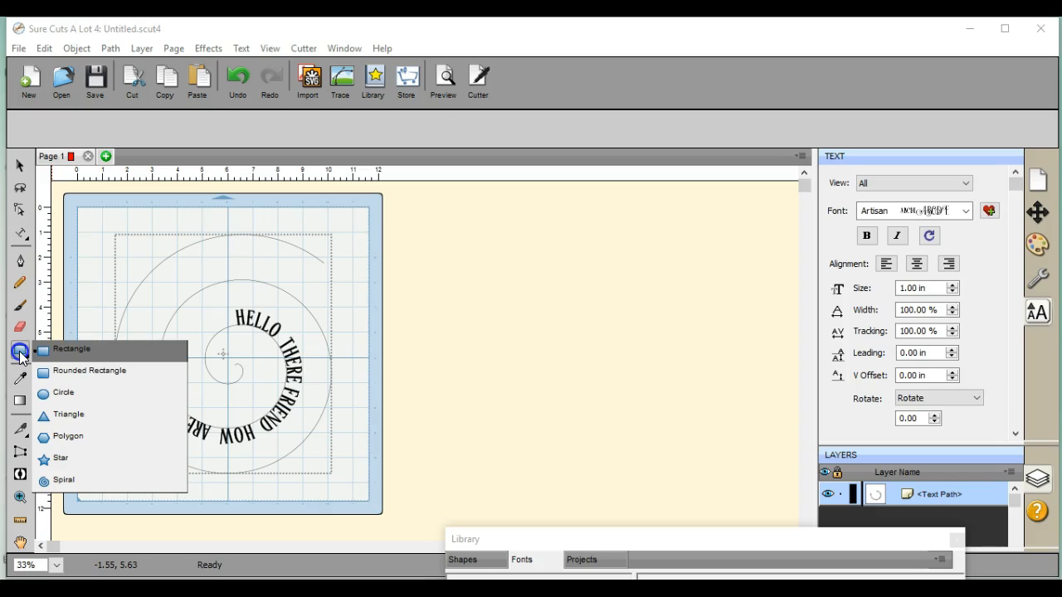
{"action": "mouse_move", "coordinate": [91, 480]}
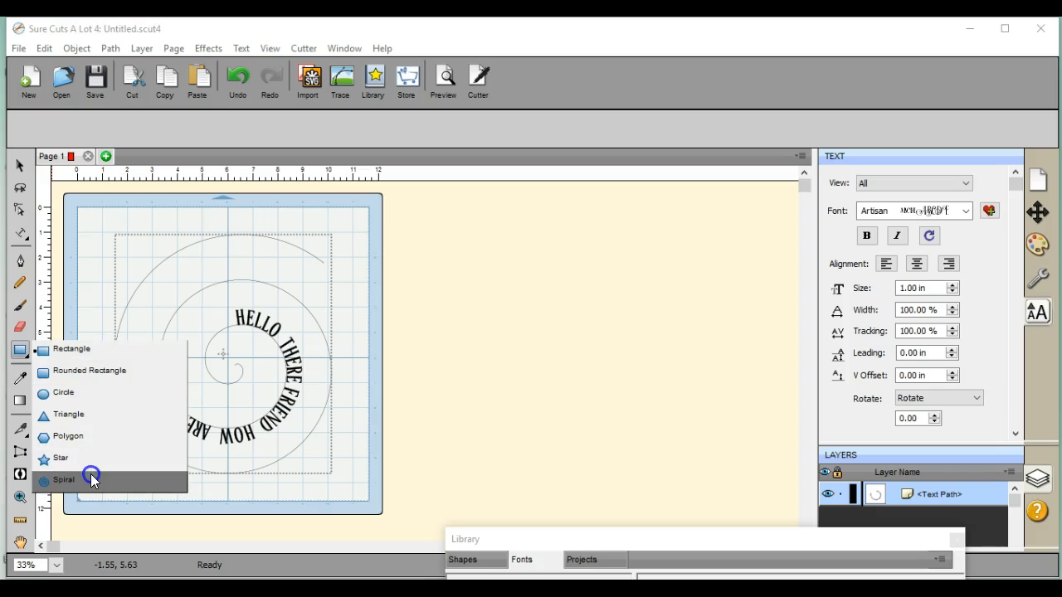
{"action": "left_click", "coordinate": [64, 479]}
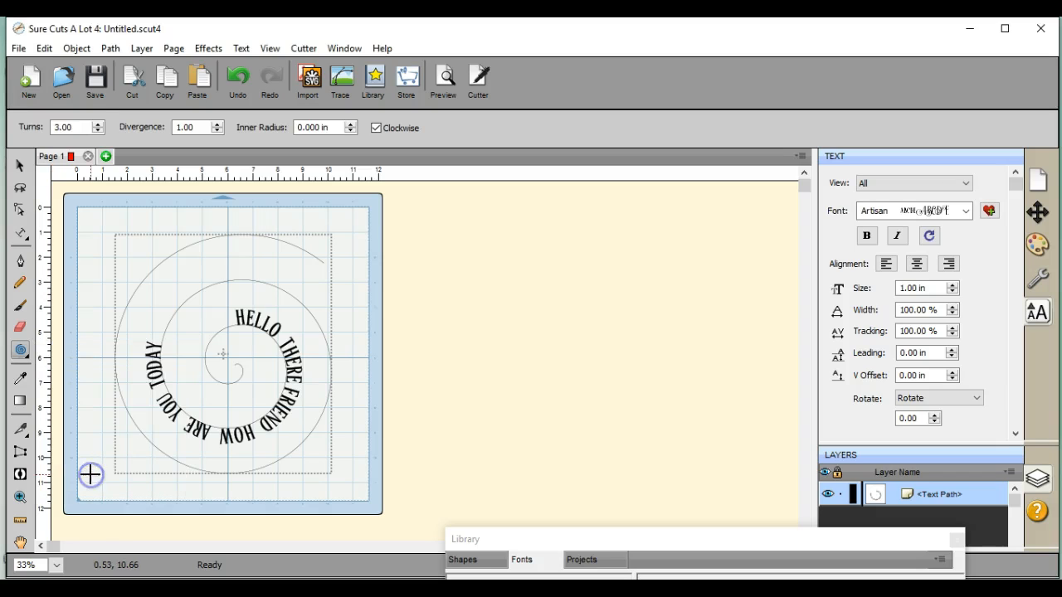
{"action": "mouse_move", "coordinate": [438, 362]}
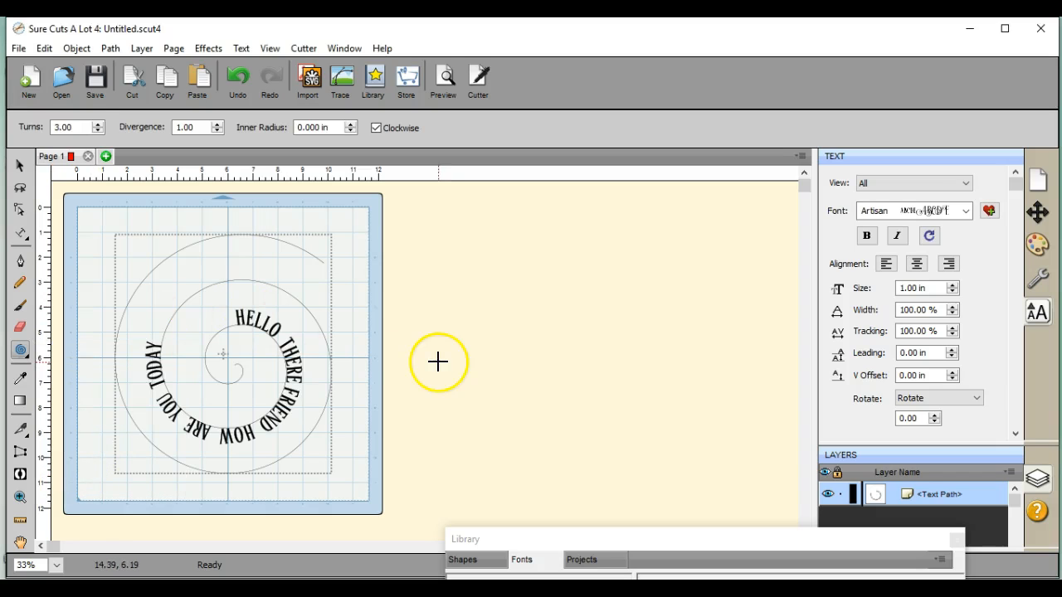
{"action": "left_click_drag", "start_coordinate": [438, 362], "coordinate": [566, 394]}
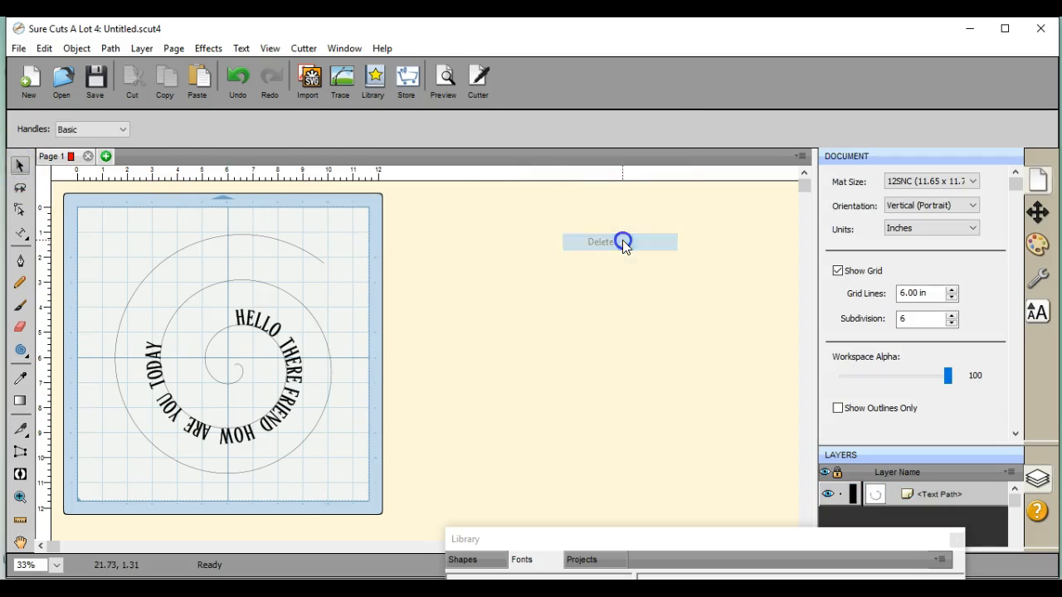
{"action": "left_click", "coordinate": [21, 349]}
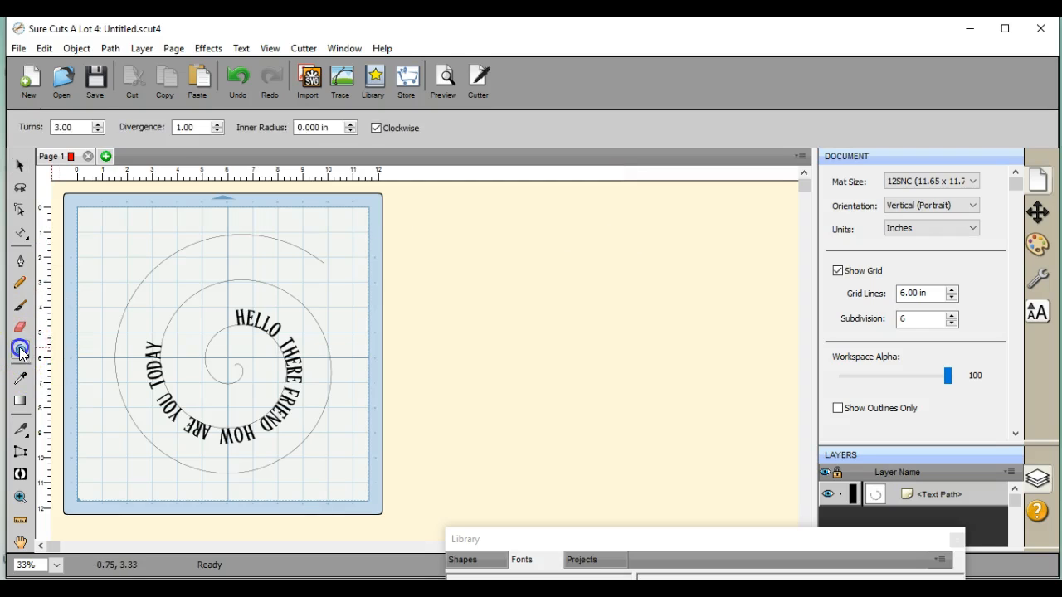
{"action": "left_click", "coordinate": [20, 348]}
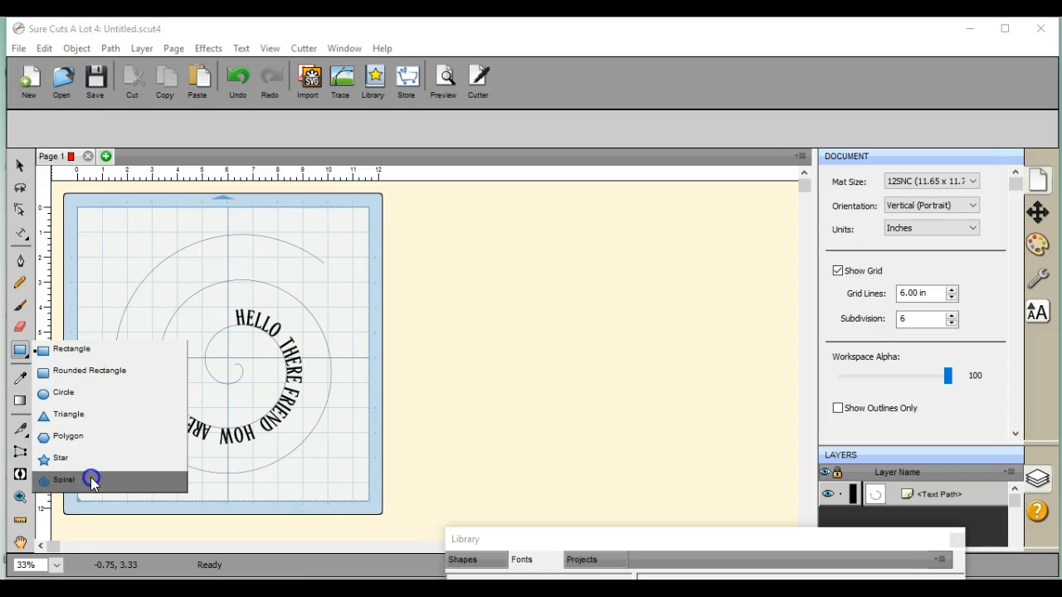
{"action": "left_click", "coordinate": [64, 479]}
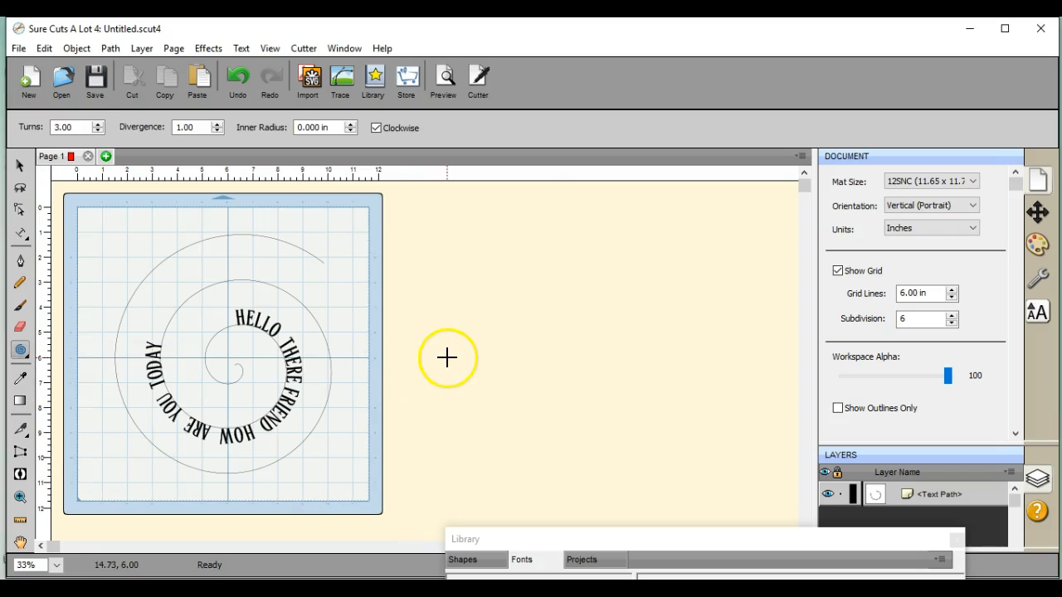
{"action": "mouse_move", "coordinate": [517, 341]}
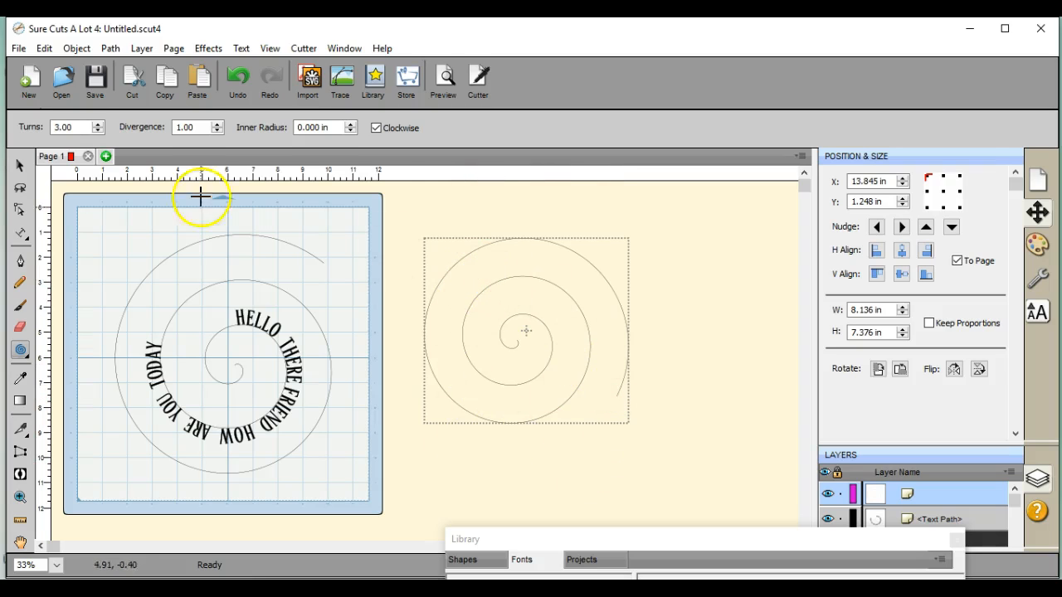
{"action": "left_click", "coordinate": [526, 332]}
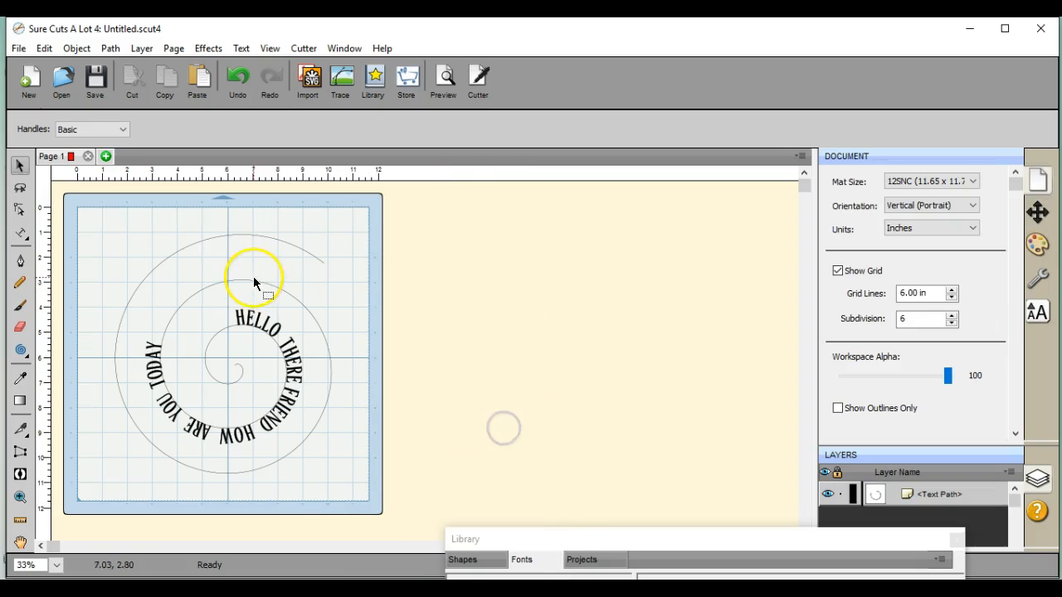
{"action": "left_click", "coordinate": [20, 234]}
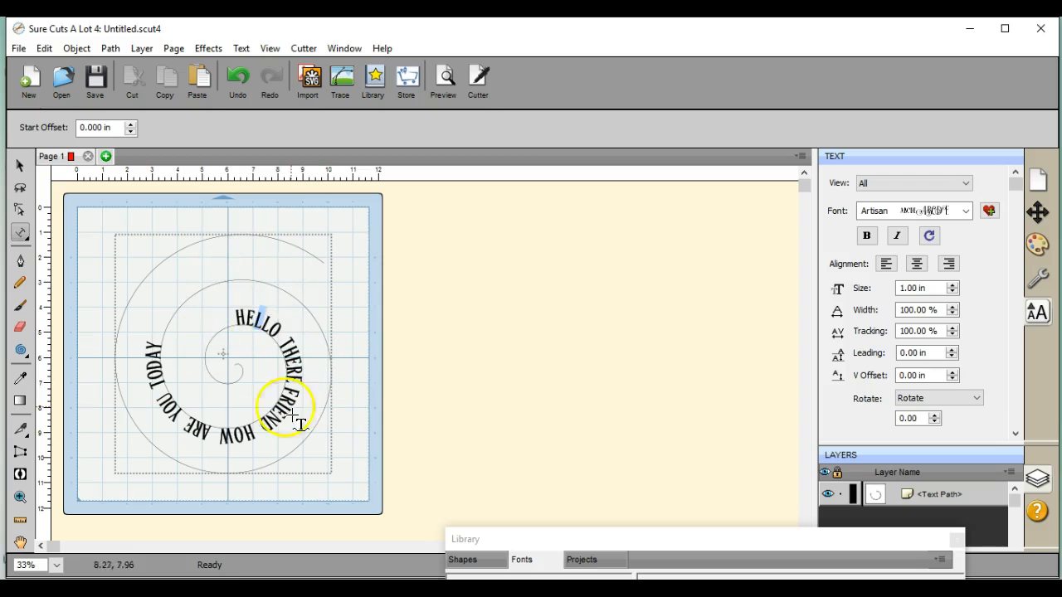
{"action": "left_click", "coordinate": [14, 166]}
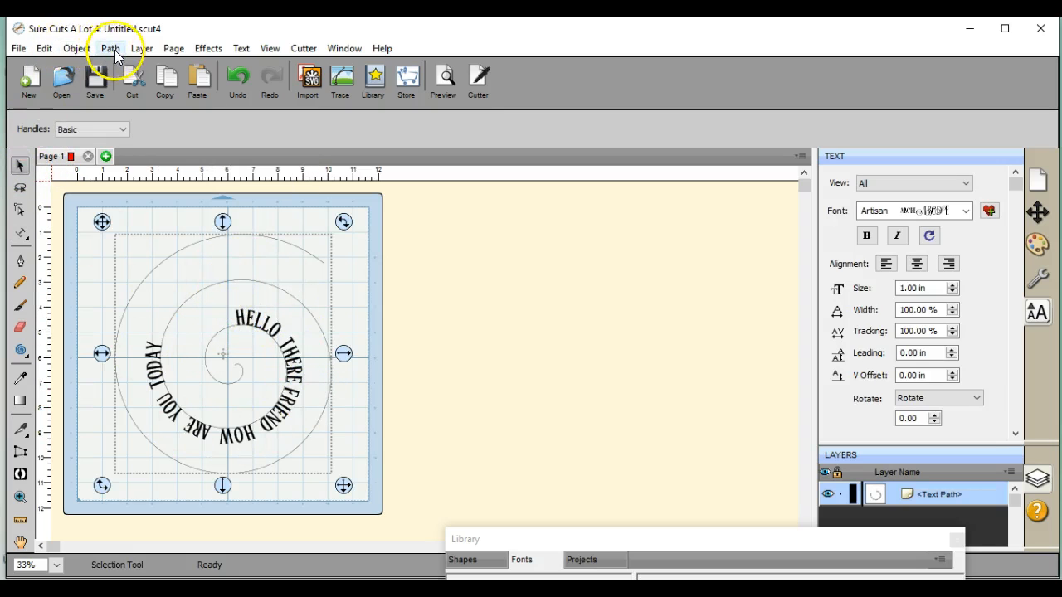
{"action": "mouse_move", "coordinate": [77, 48]}
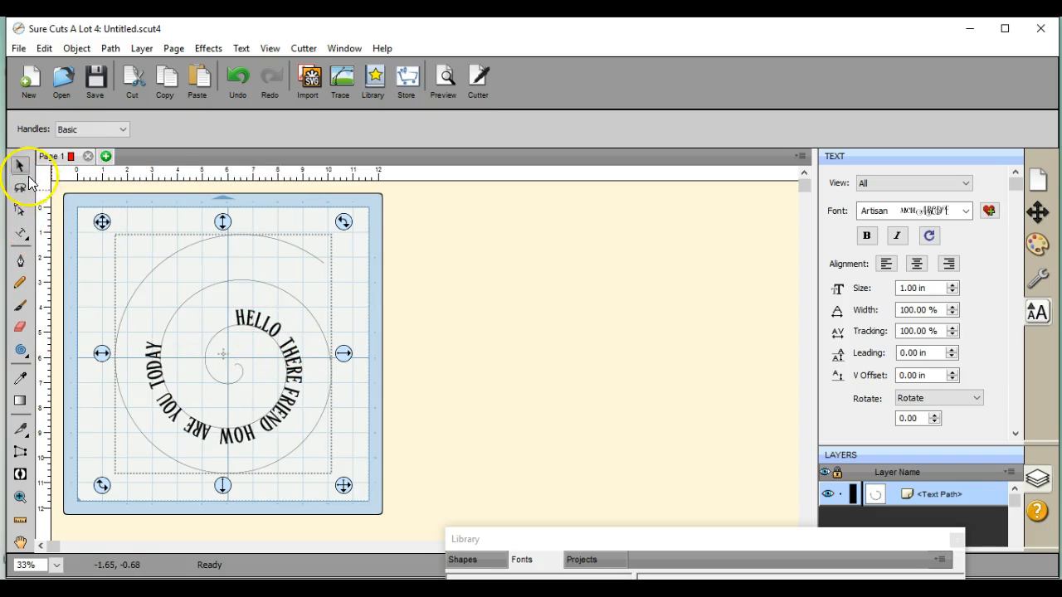
{"action": "left_click", "coordinate": [20, 233]}
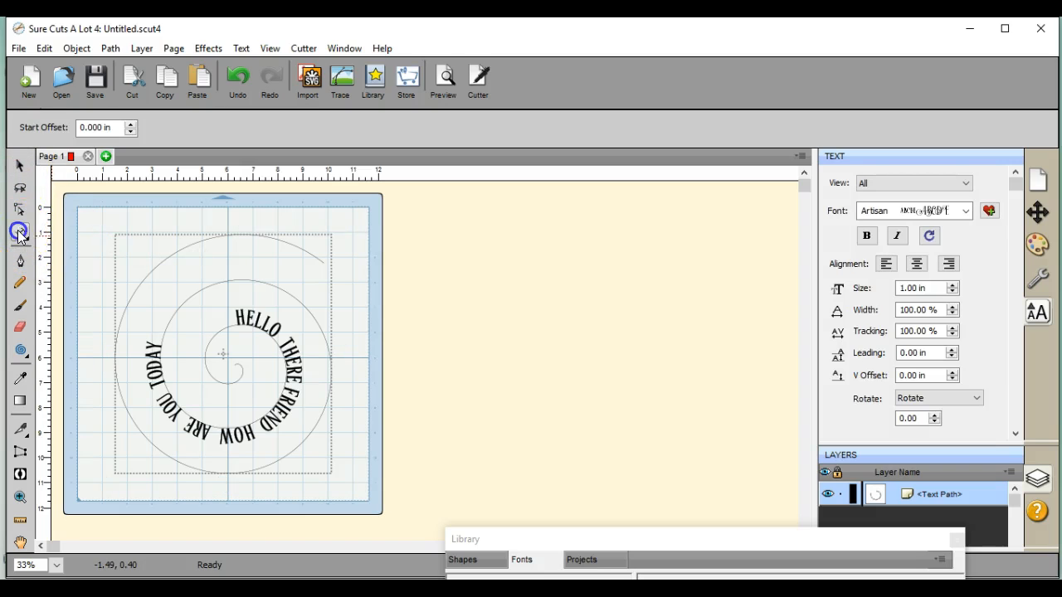